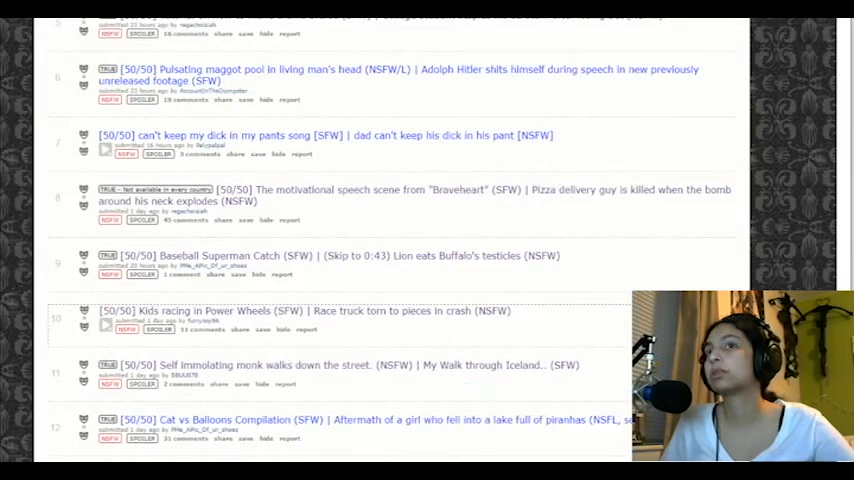
# Scroll the r/FiftyFifty listing down to post 13, the highlighters-in-a-microwave post.
pyautogui.scroll(-3)
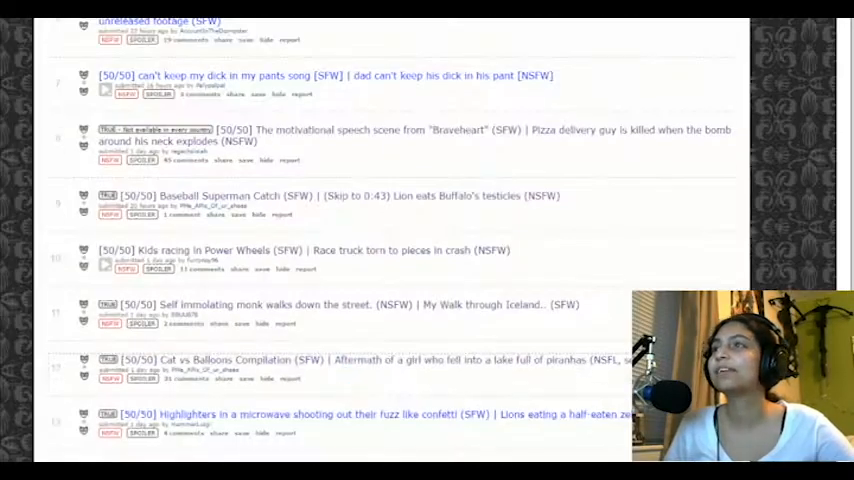
# Scroll down to show posts 10–16, ending with the basketball court murder post.
pyautogui.scroll(-3)
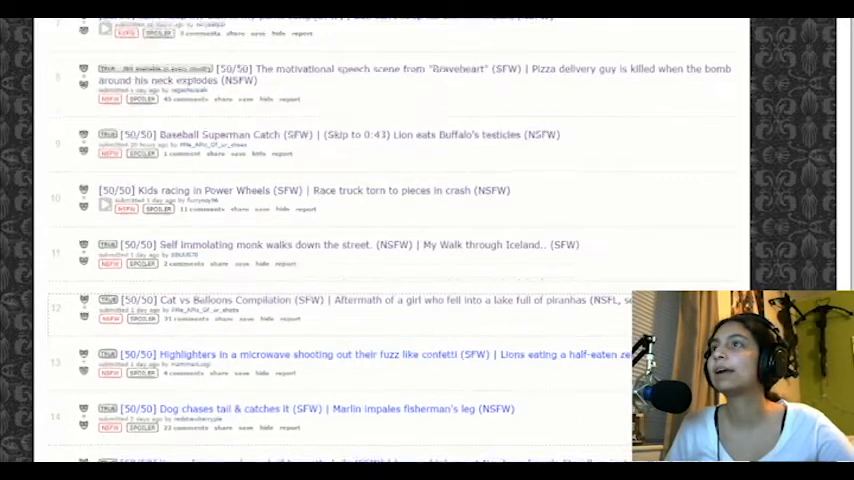
pyautogui.scroll(-3)
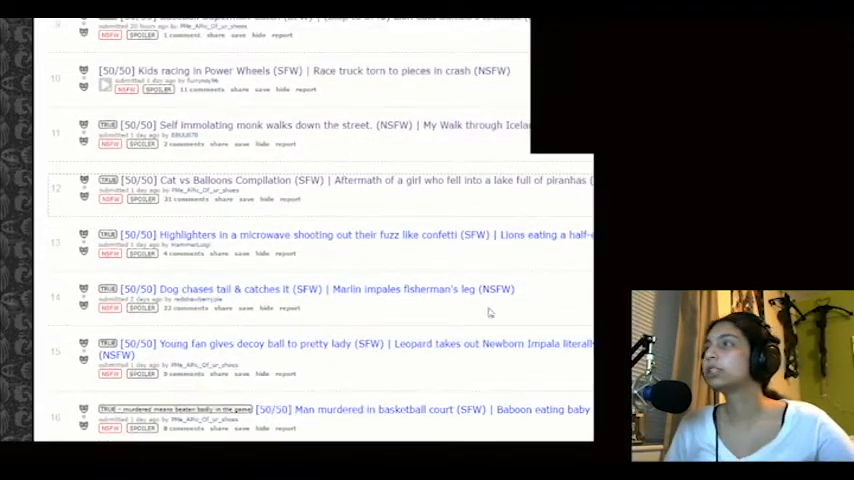
pyautogui.moveTo(431, 301)
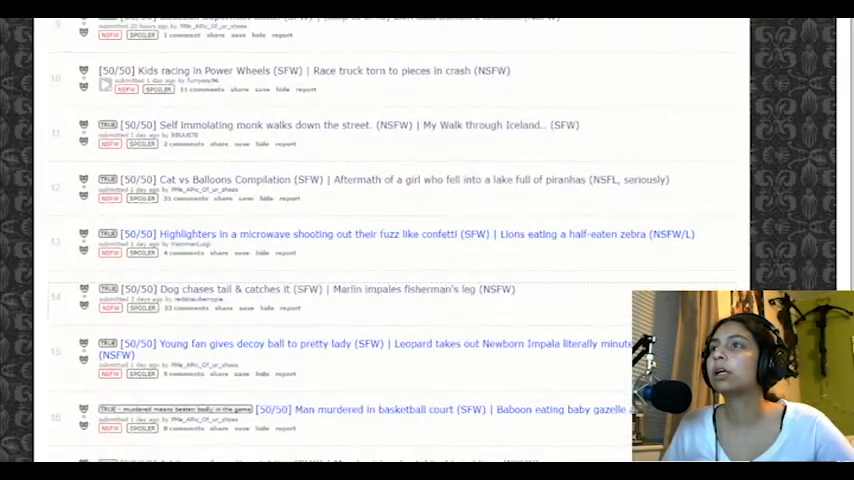
# Scroll down to posts 14–23, ending with the streamer's drinking dare.
pyautogui.scroll(-3)
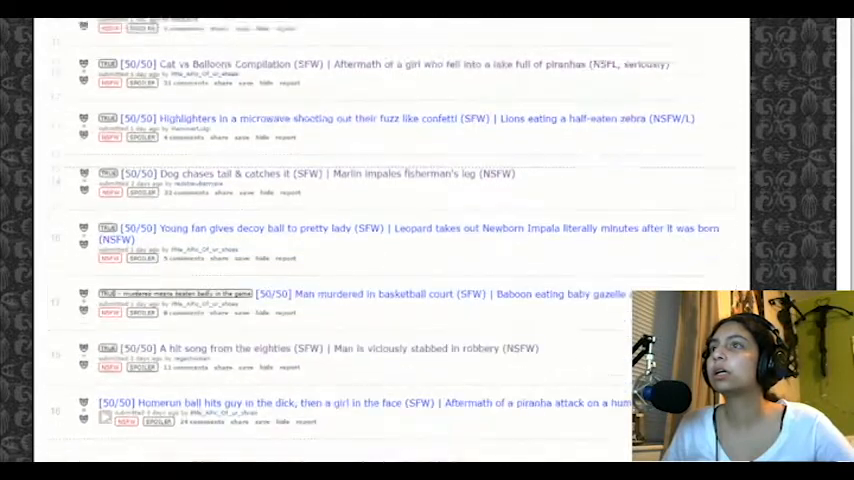
pyautogui.scroll(-3)
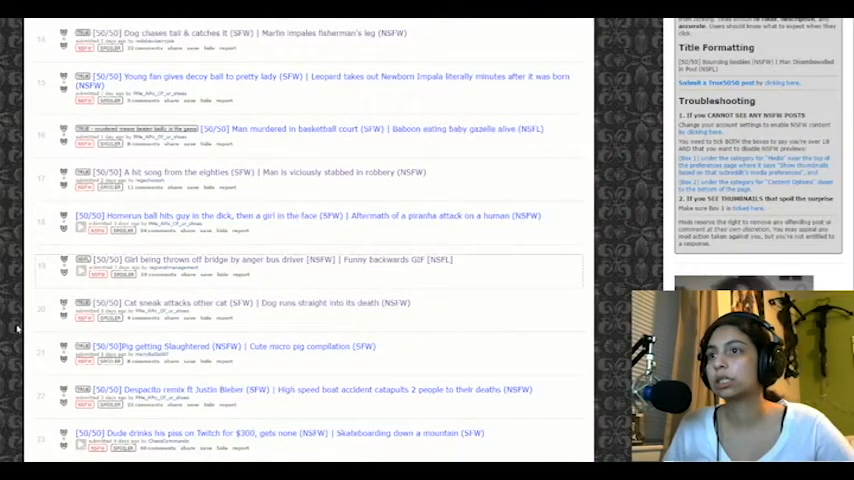
# Scroll to the next page of posts, starting with the nineties rock song entry.
pyautogui.scroll(-3)
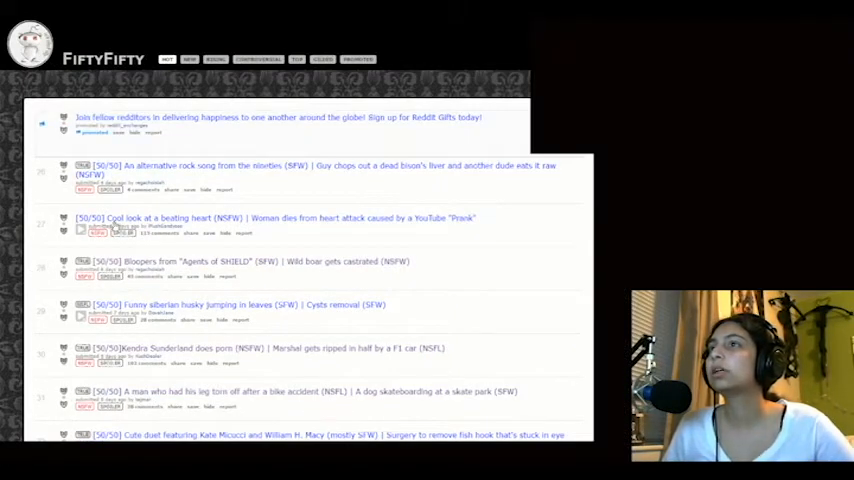
pyautogui.moveTo(380, 228)
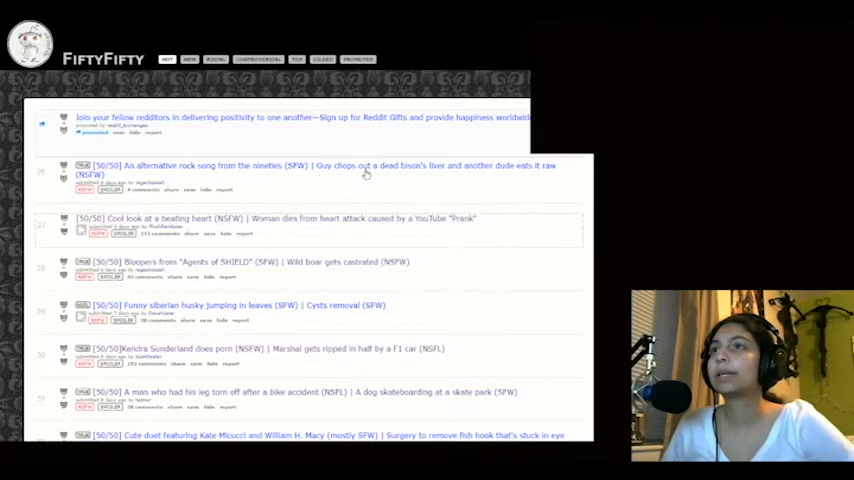
pyautogui.moveTo(538, 172)
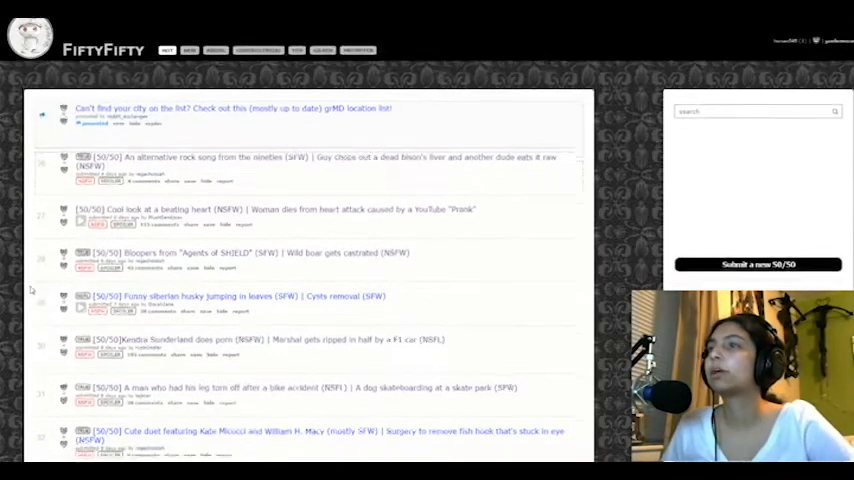
# Scroll down to posts 27–36, from the beating heart post to the crane neck-lift entry.
pyautogui.scroll(-3)
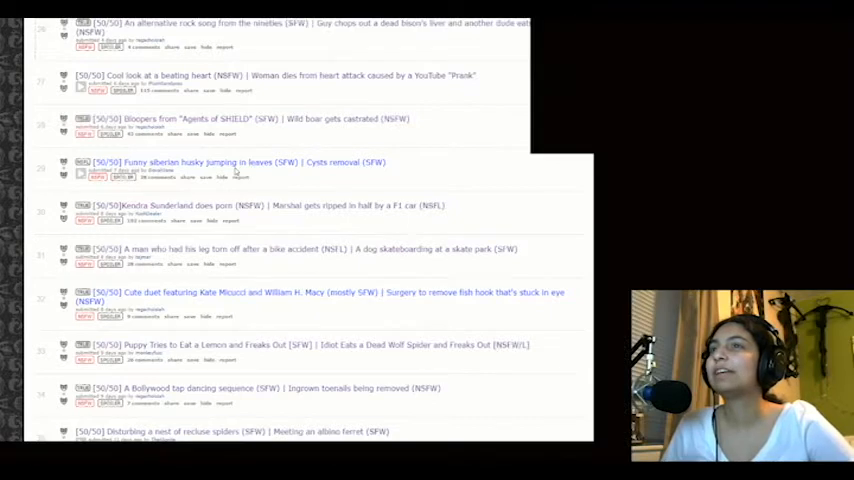
pyautogui.moveTo(300, 167)
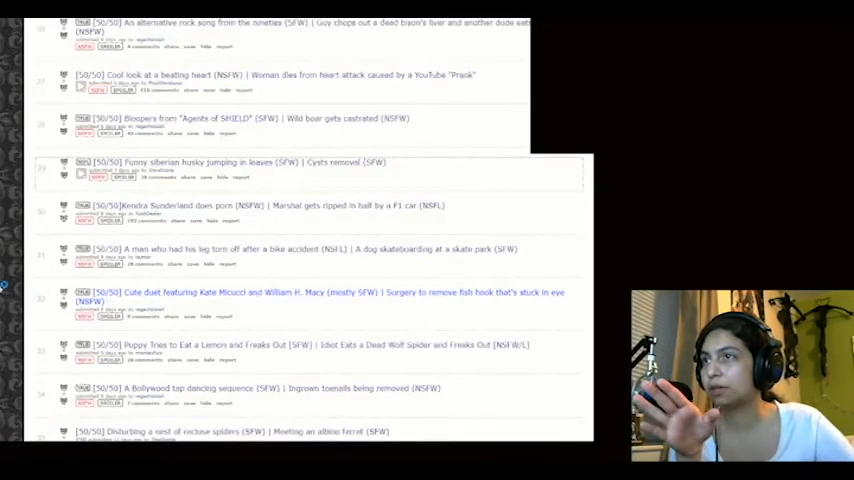
pyautogui.scroll(-3)
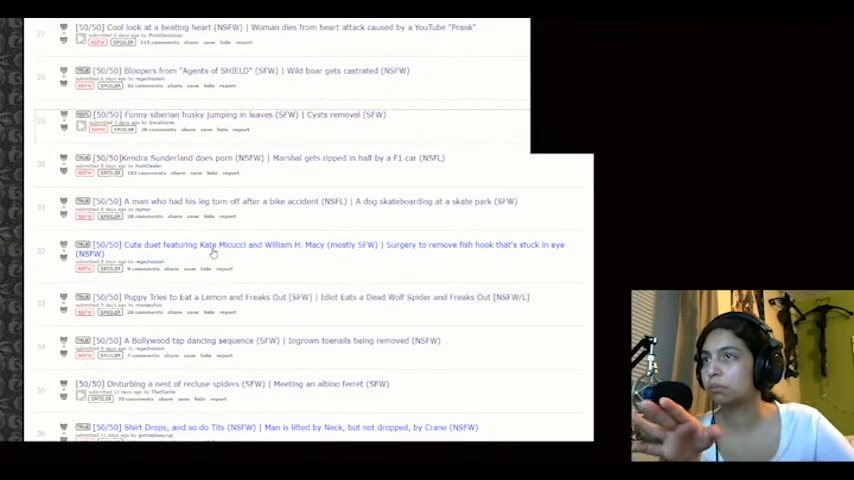
pyautogui.moveTo(225, 251)
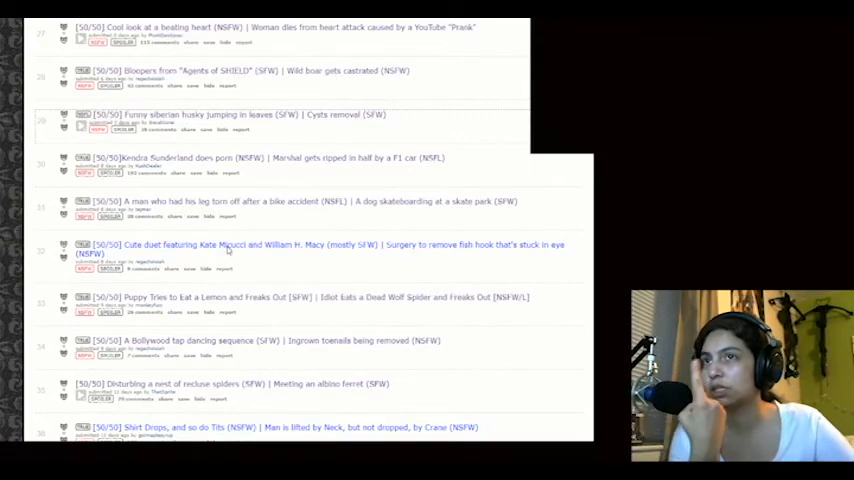
pyautogui.click(225, 245)
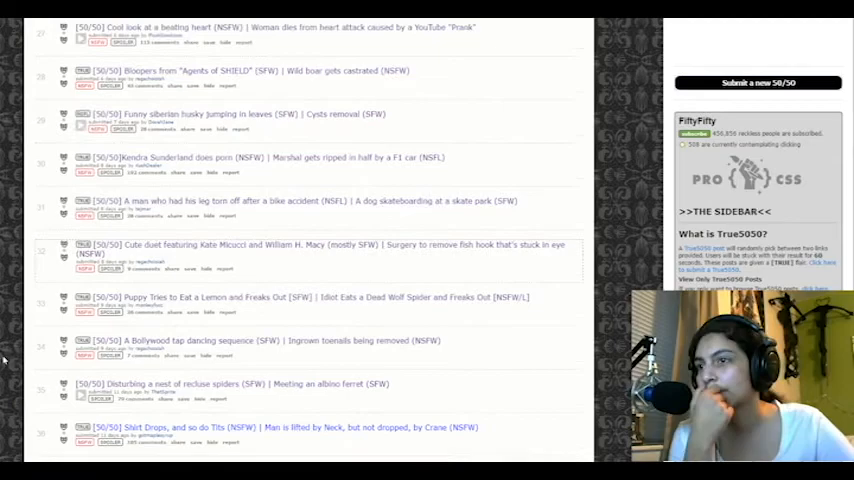
# Scroll down to posts 40–46, from Kassidy Cook to the horse sitting like a dog.
pyautogui.scroll(-3)
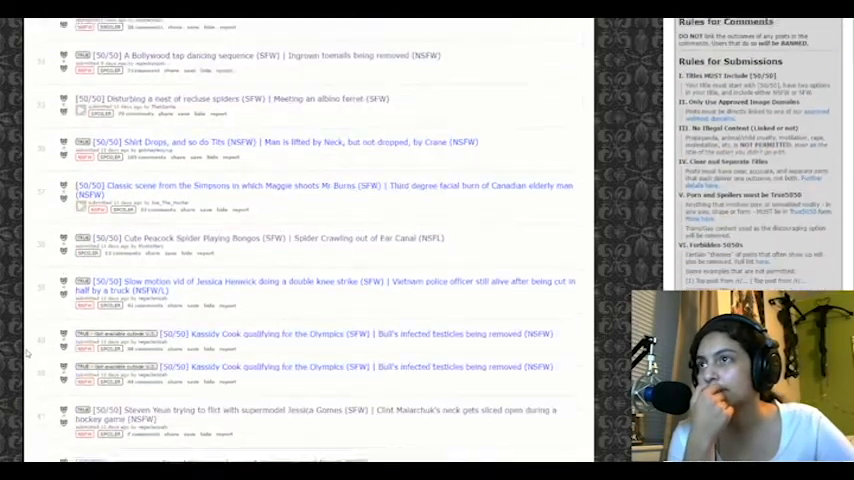
pyautogui.scroll(-3)
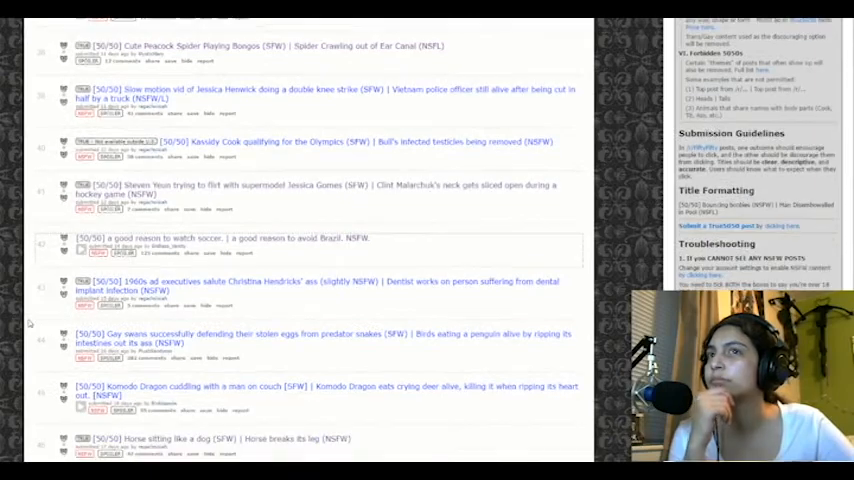
pyautogui.scroll(-3)
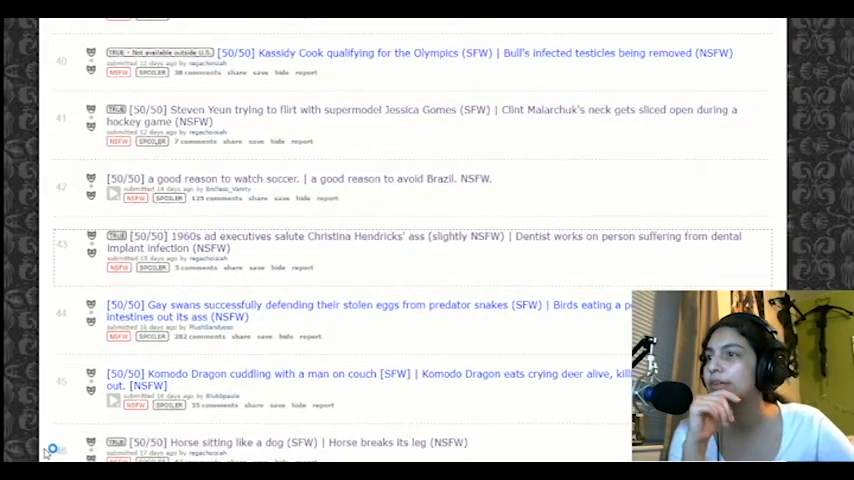
# Scroll to the end of page two, posts 44–50, ending with the baby on train tracks.
pyautogui.scroll(-3)
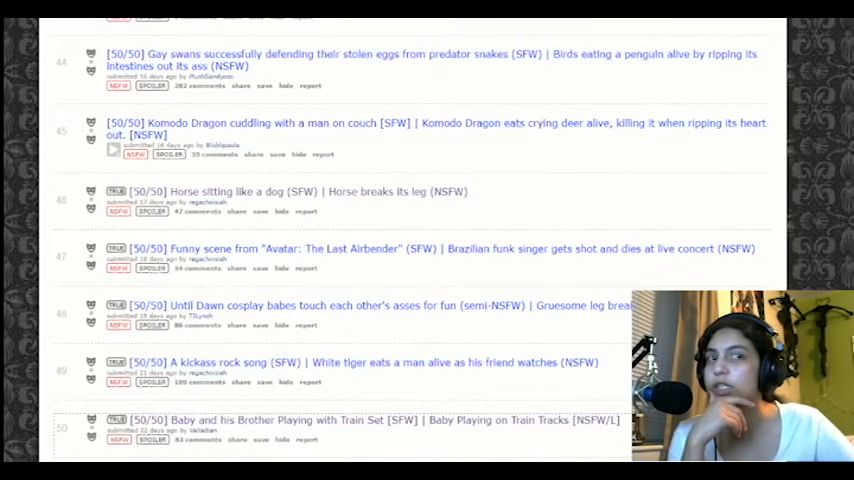
# Scroll onto page three down to posts 58–66, ending with the rescued cobra entry.
pyautogui.scroll(-3)
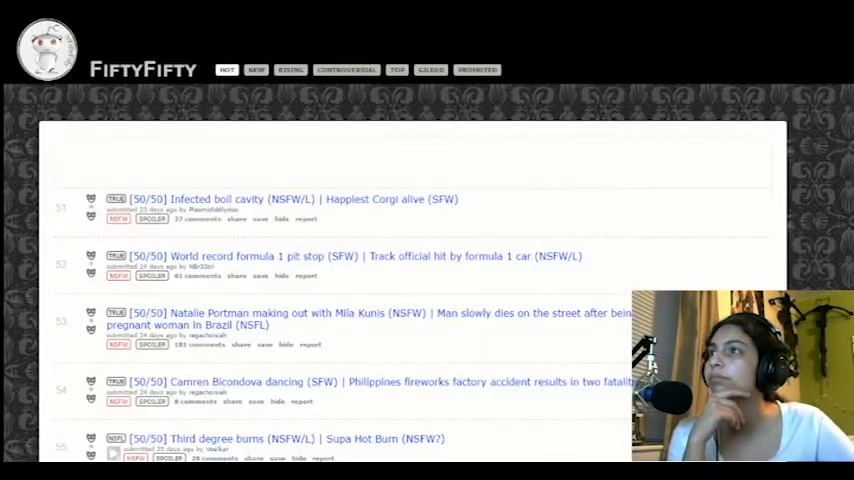
pyautogui.scroll(-3)
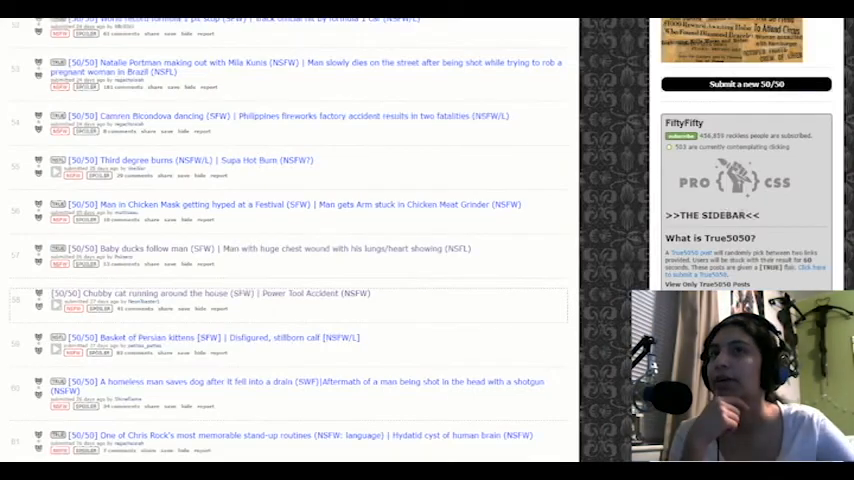
pyautogui.scroll(-3)
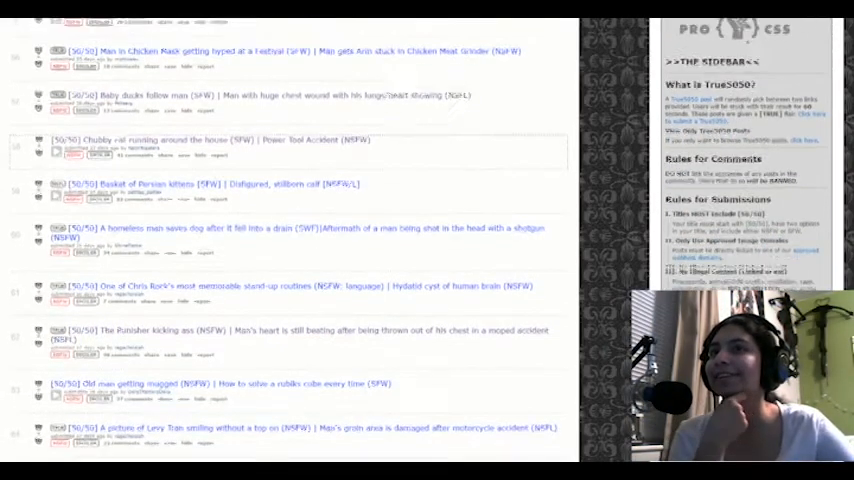
pyautogui.scroll(-3)
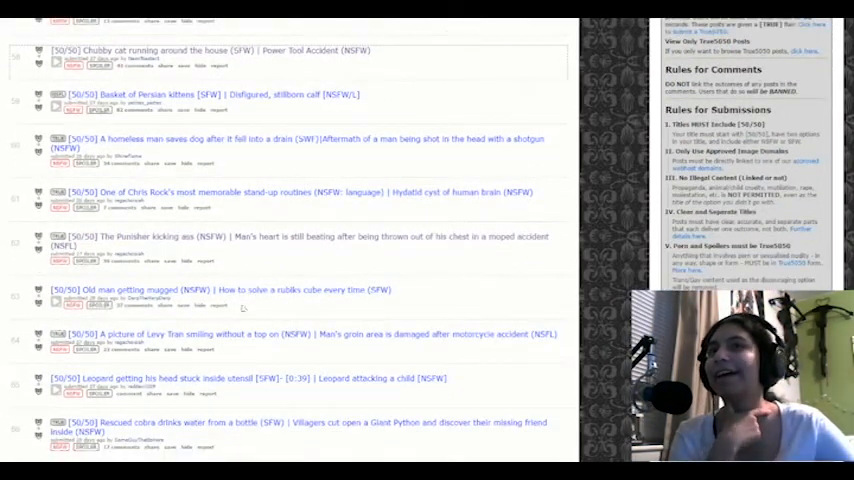